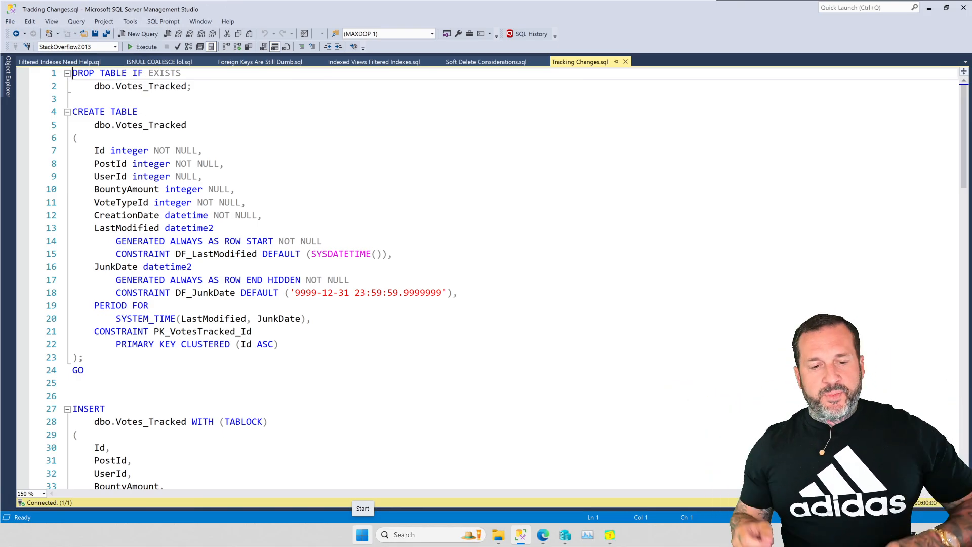
Step: Run the full DROP/CREATE script to rebuild Votes_Tracked with LastModified and JunkDate period columns
left_click(159, 344)
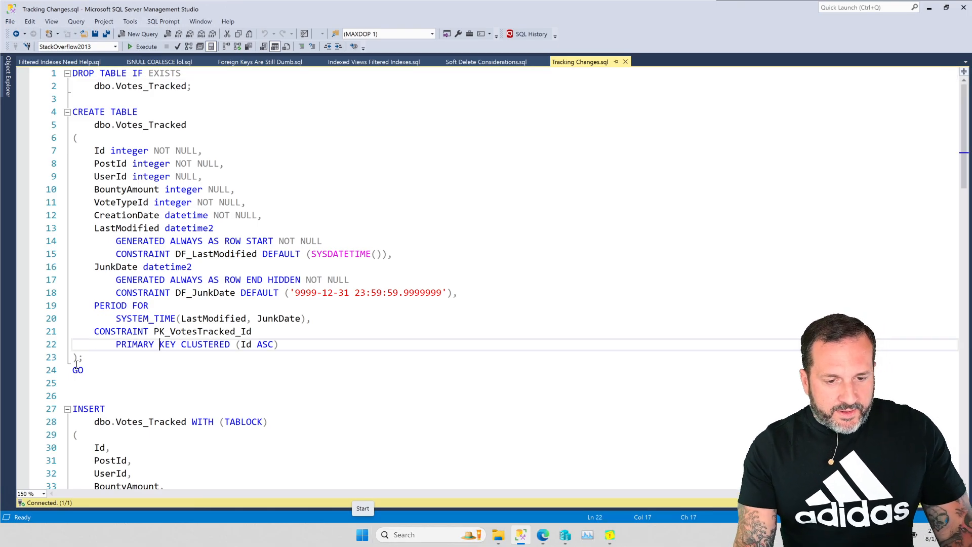
key("ctrl+a")
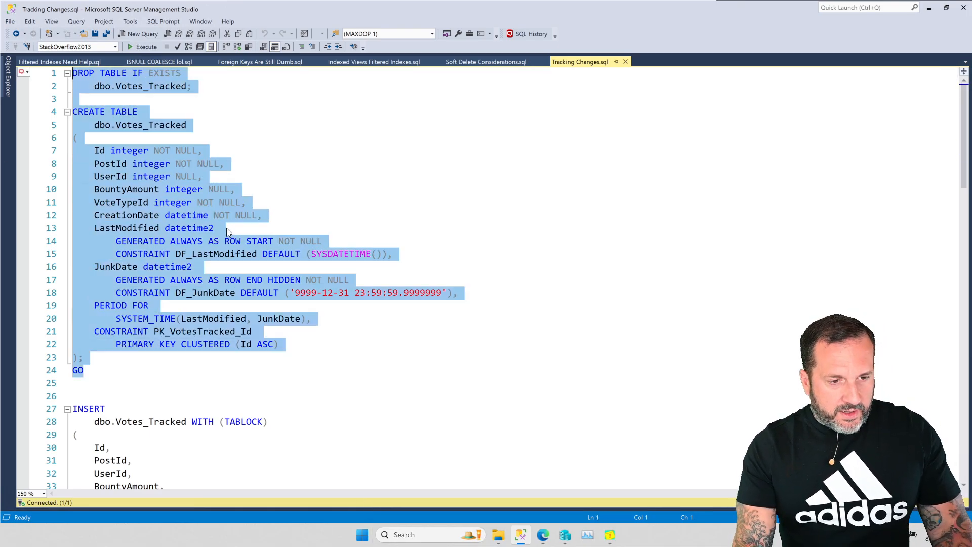
left_click(147, 47)
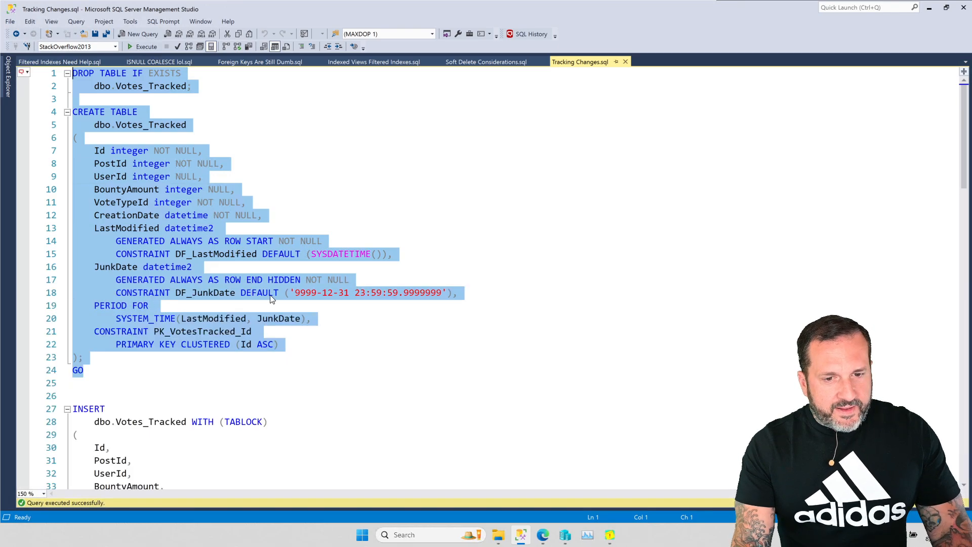
left_click(349, 279)
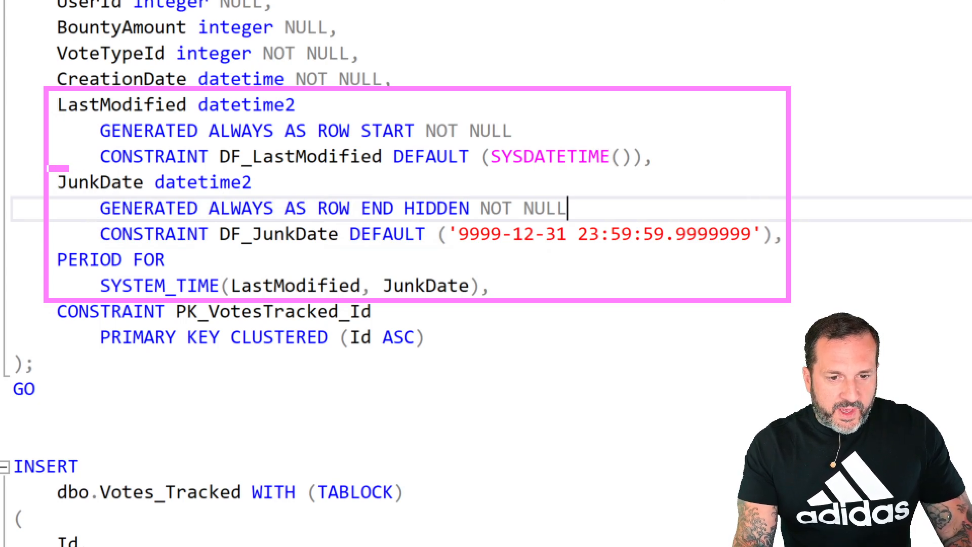
double_click(99, 181)
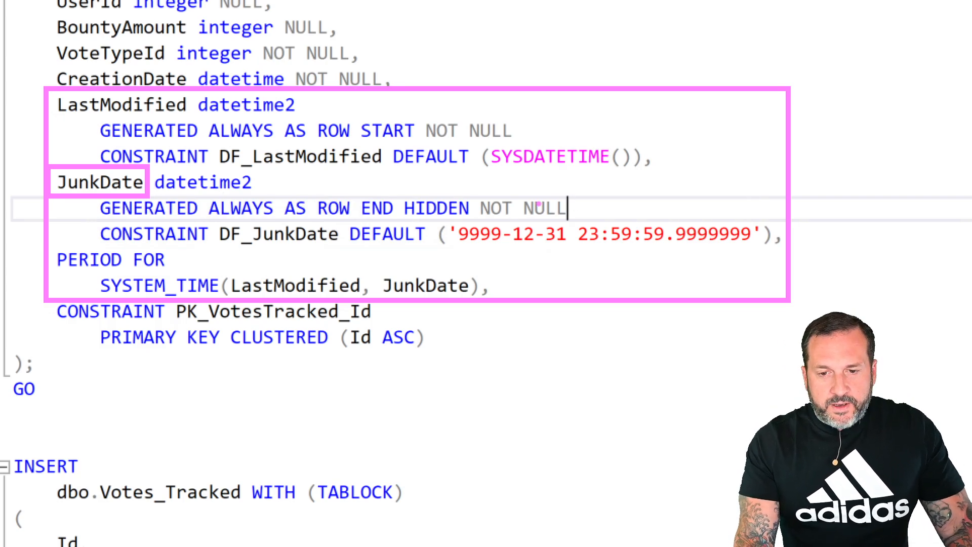
double_click(435, 208)
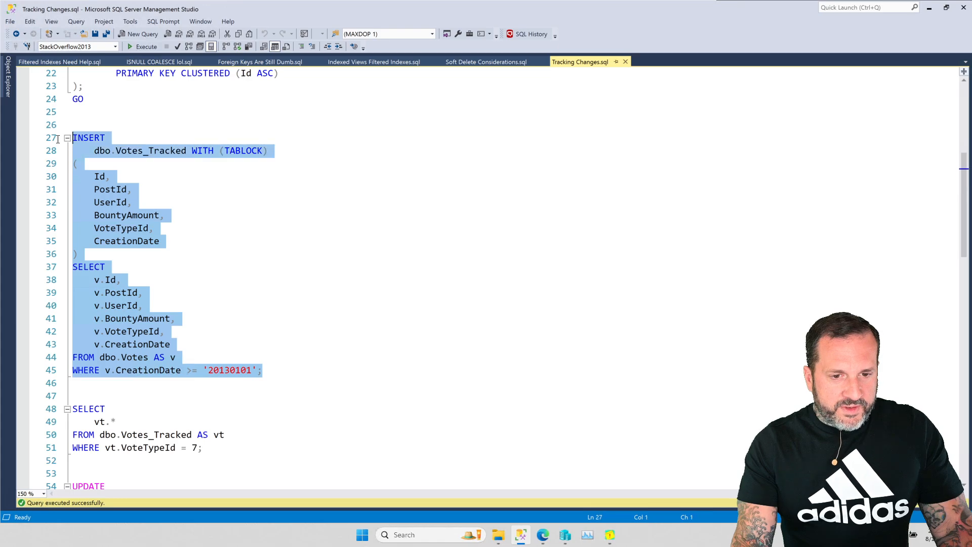
Step: Execute the INSERT copying votes created since 20130101 into Votes_Tracked
left_click(146, 47)
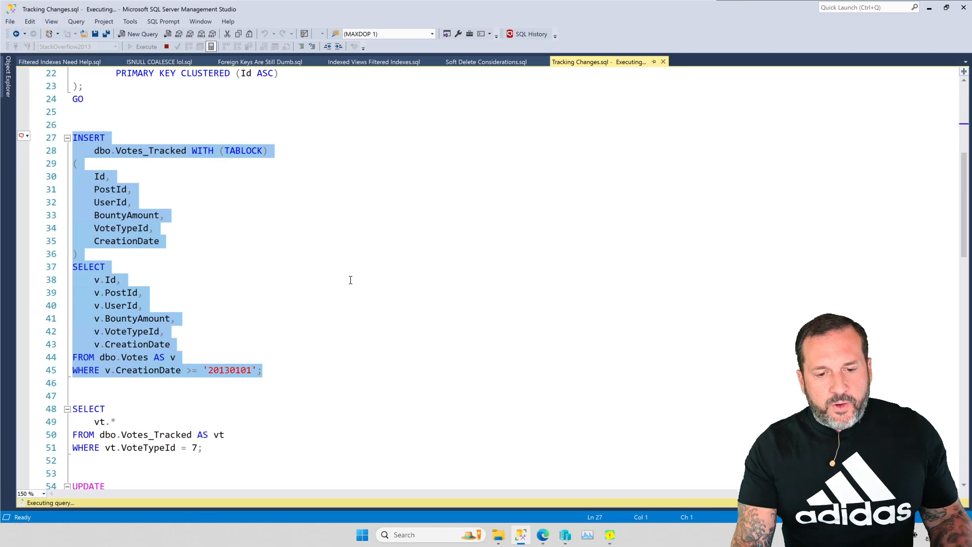
mouse_move(305, 319)
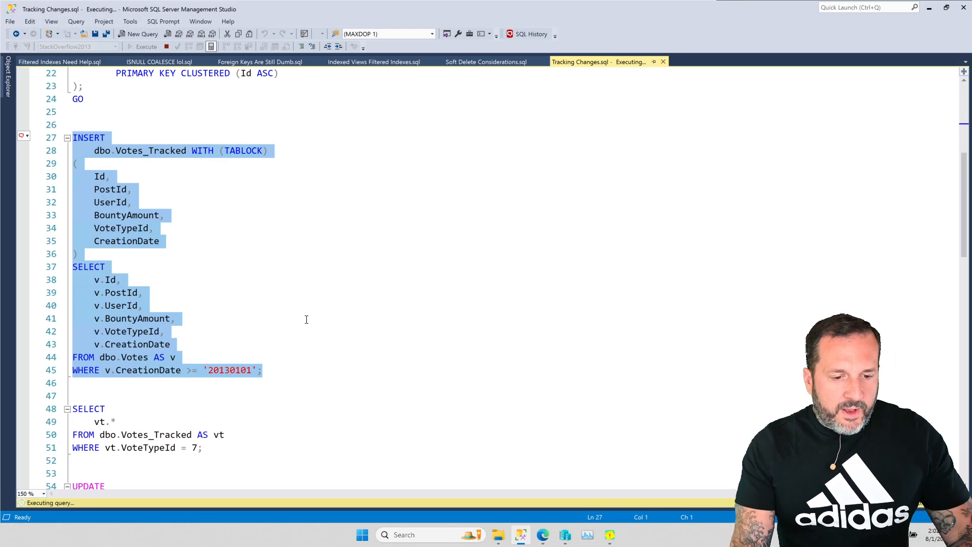
mouse_move(322, 304)
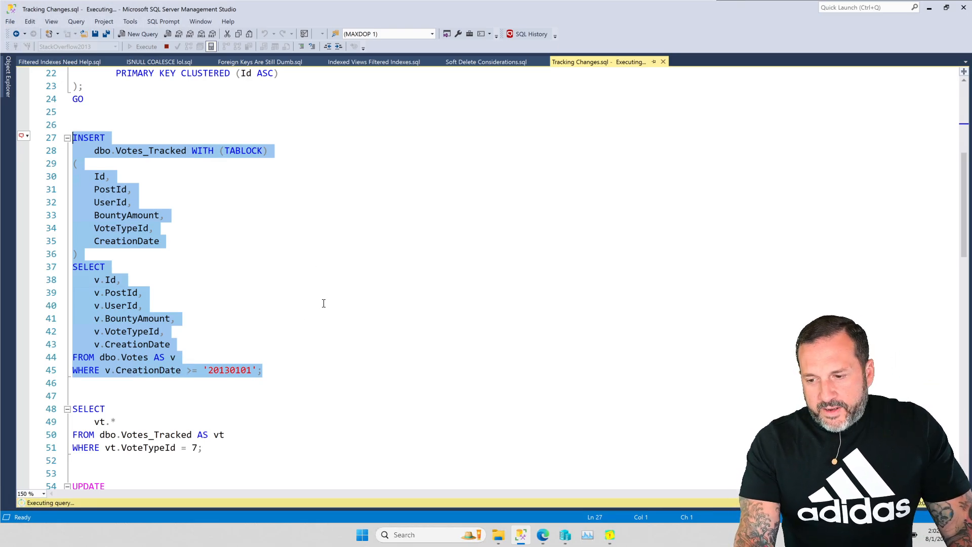
mouse_move(292, 296)
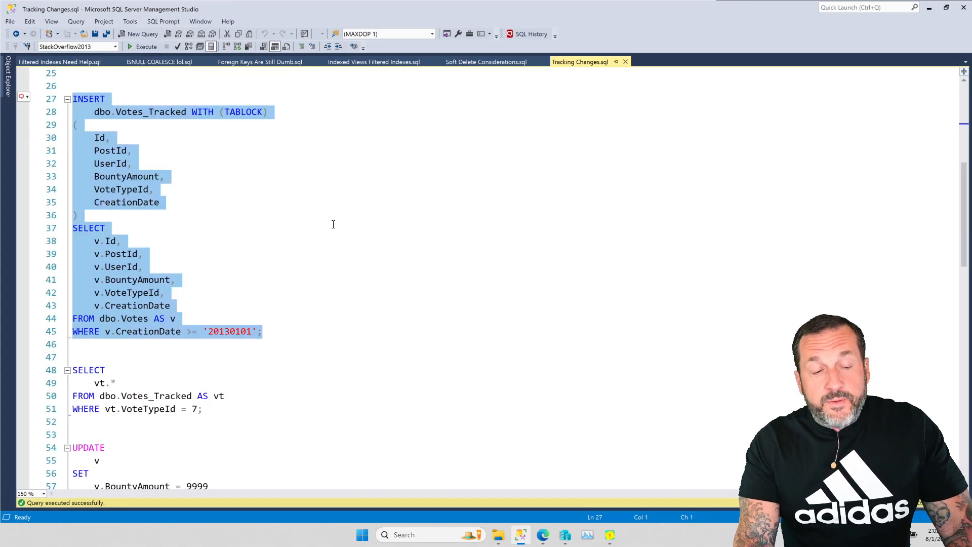
Step: Query Votes_Tracked for VoteTypeId 7 and inspect the identical LastModified timestamps
scroll("down", 3)
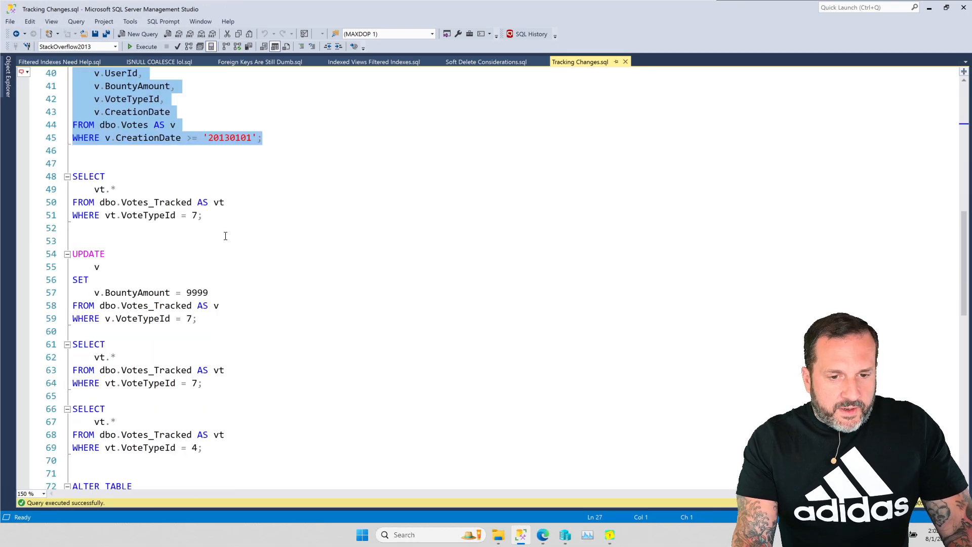
left_click(145, 46)
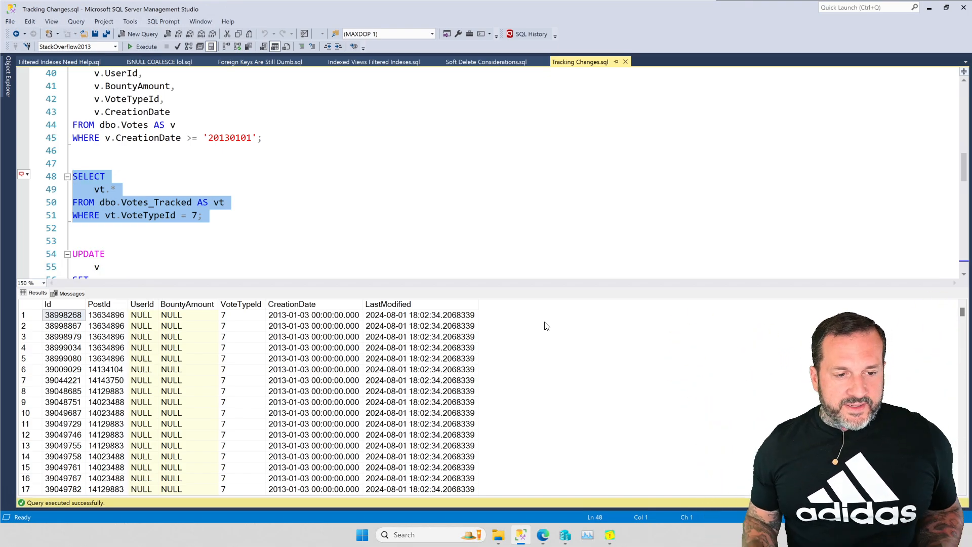
left_click(388, 303)
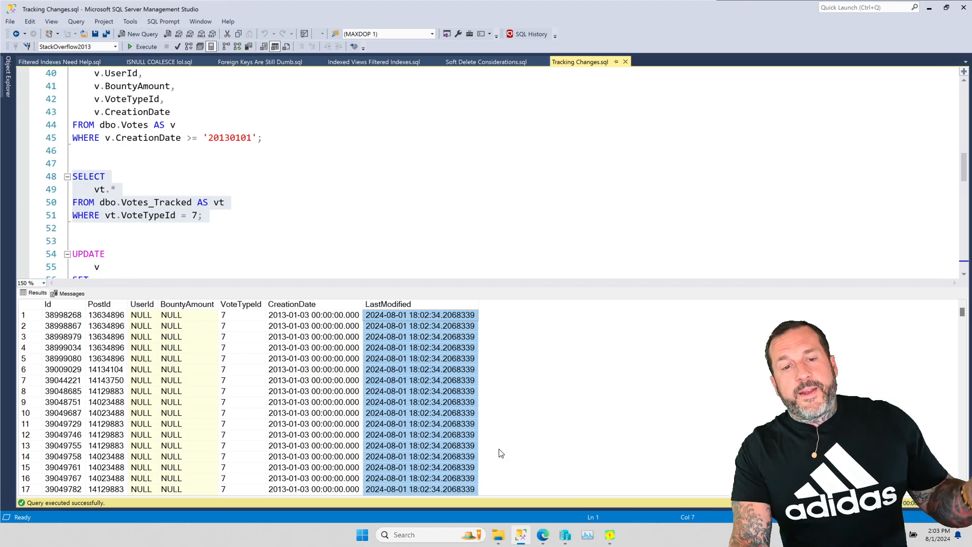
mouse_move(350, 294)
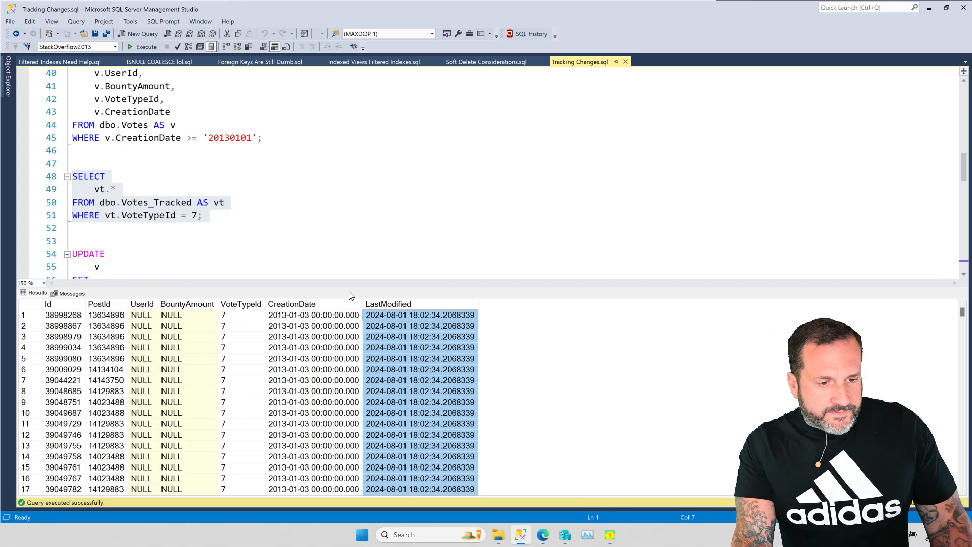
mouse_move(343, 285)
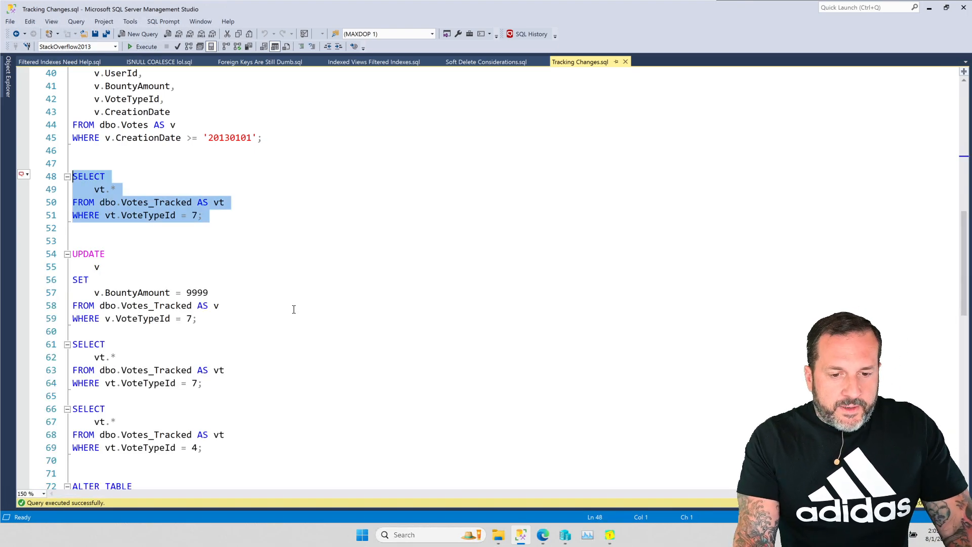
scroll("down", 3)
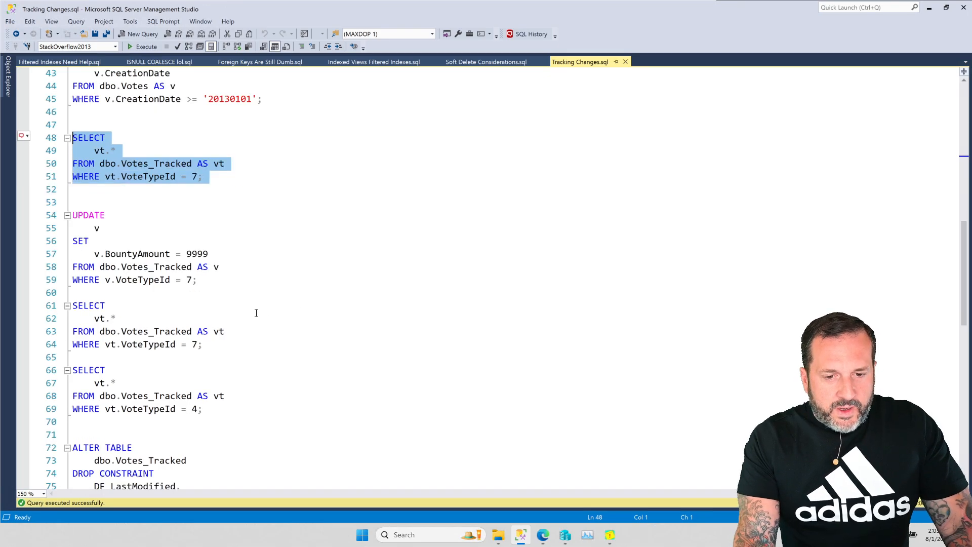
mouse_move(231, 280)
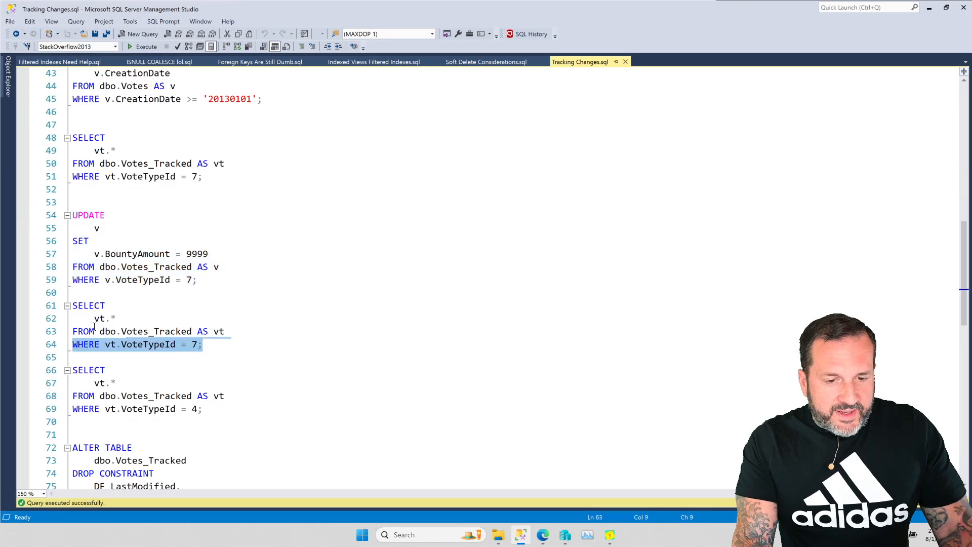
left_click(145, 46)
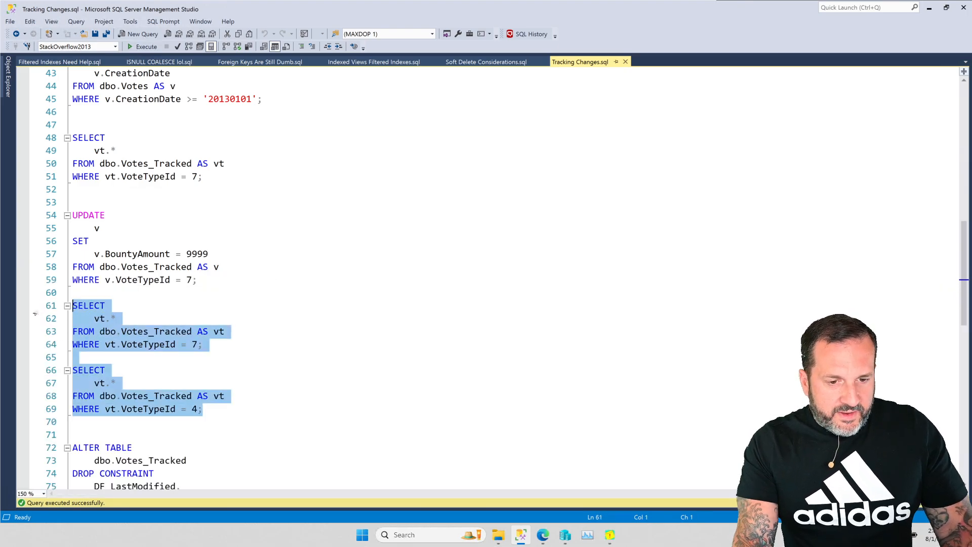
left_click(146, 47)
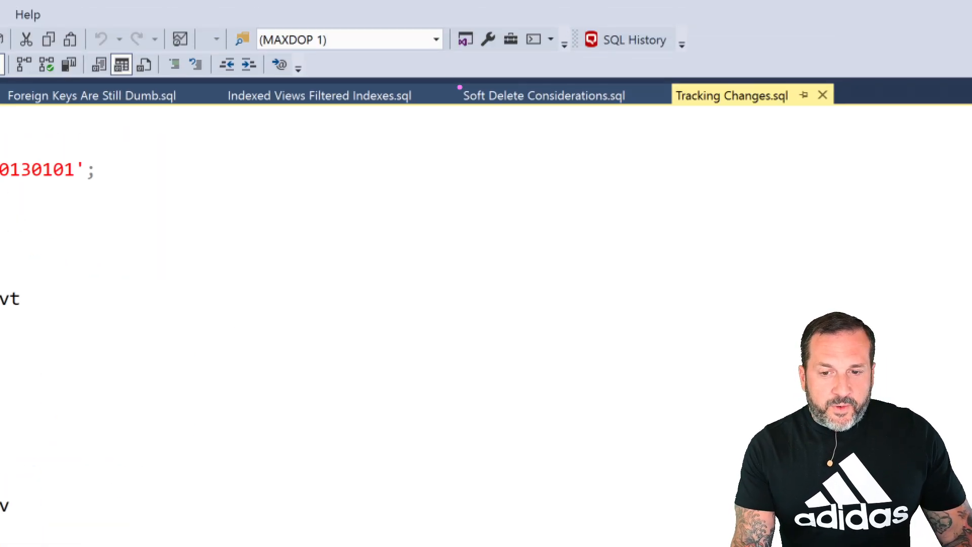
left_click(543, 95)
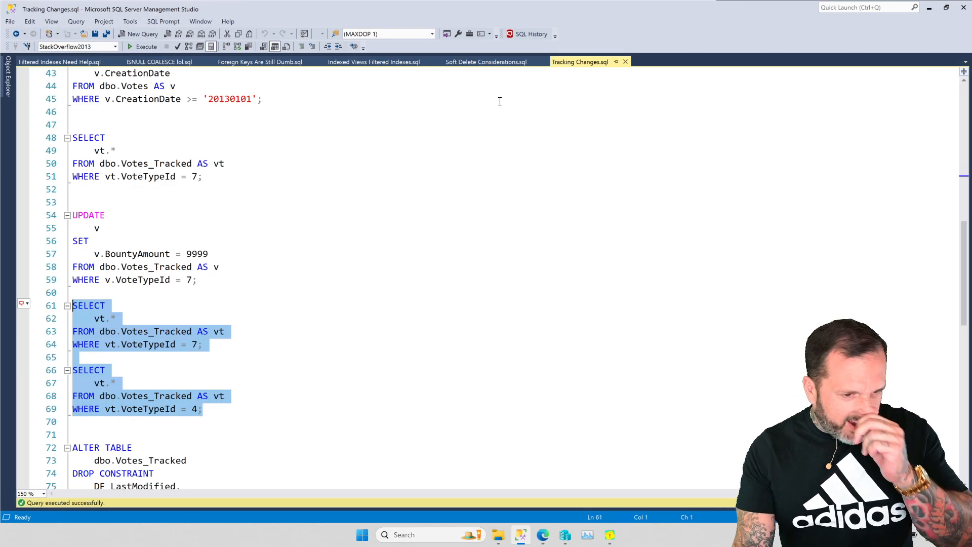
mouse_move(474, 104)
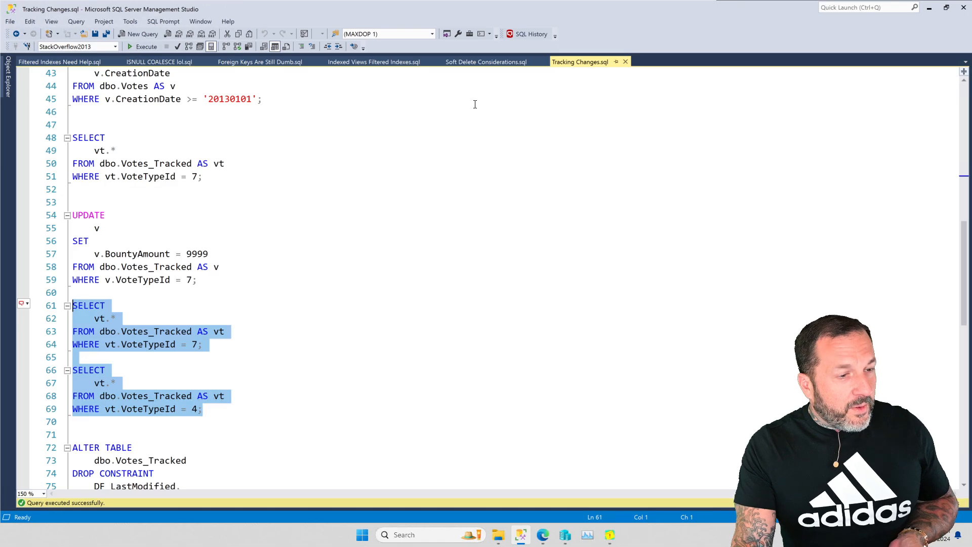